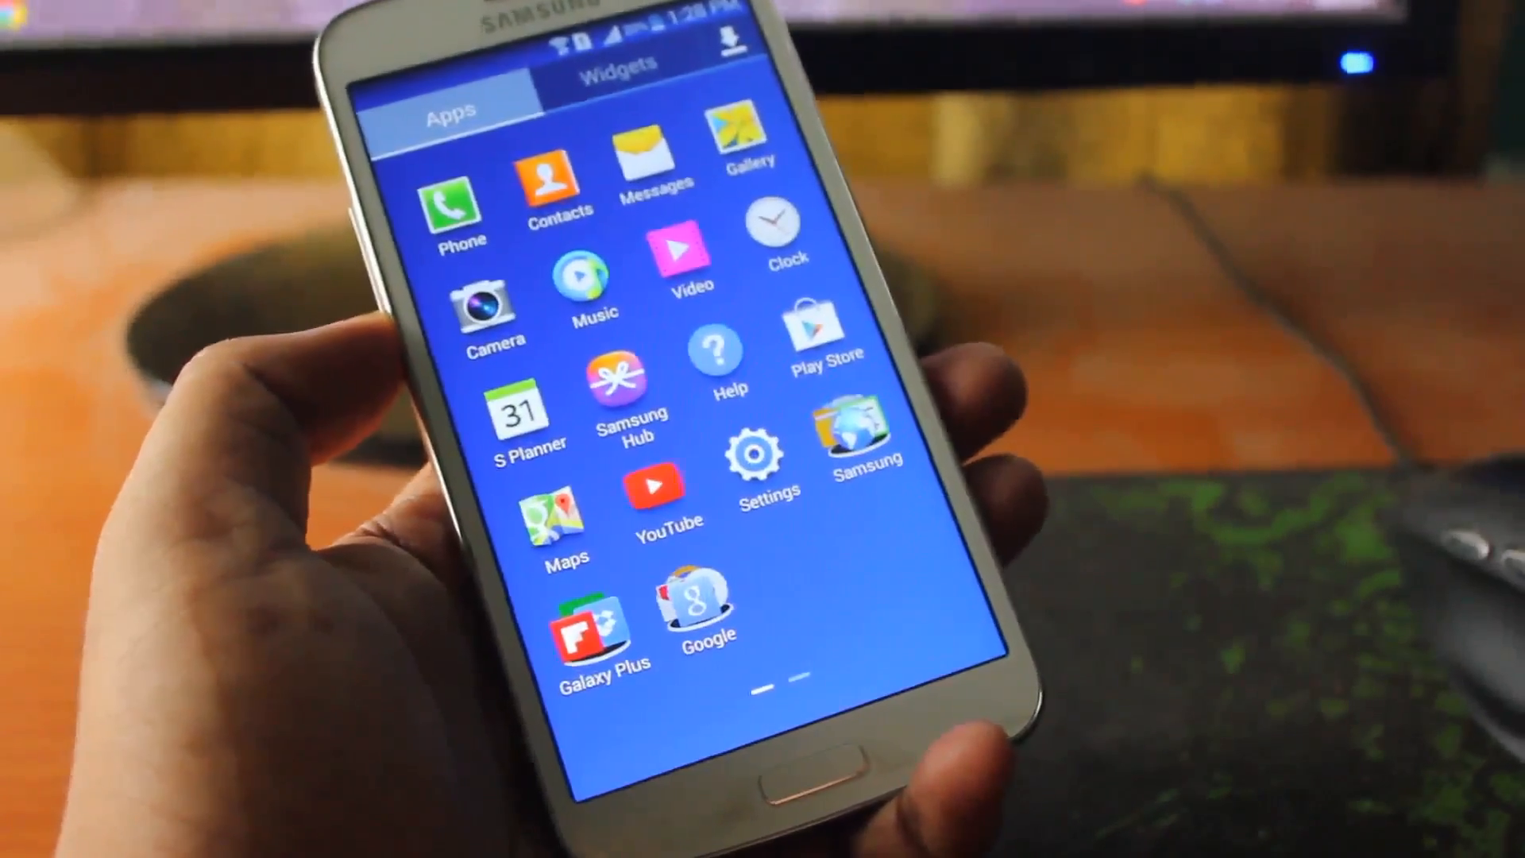
Swipe through the app drawer to reach and launch SuperSU.
scroll("left", 3)
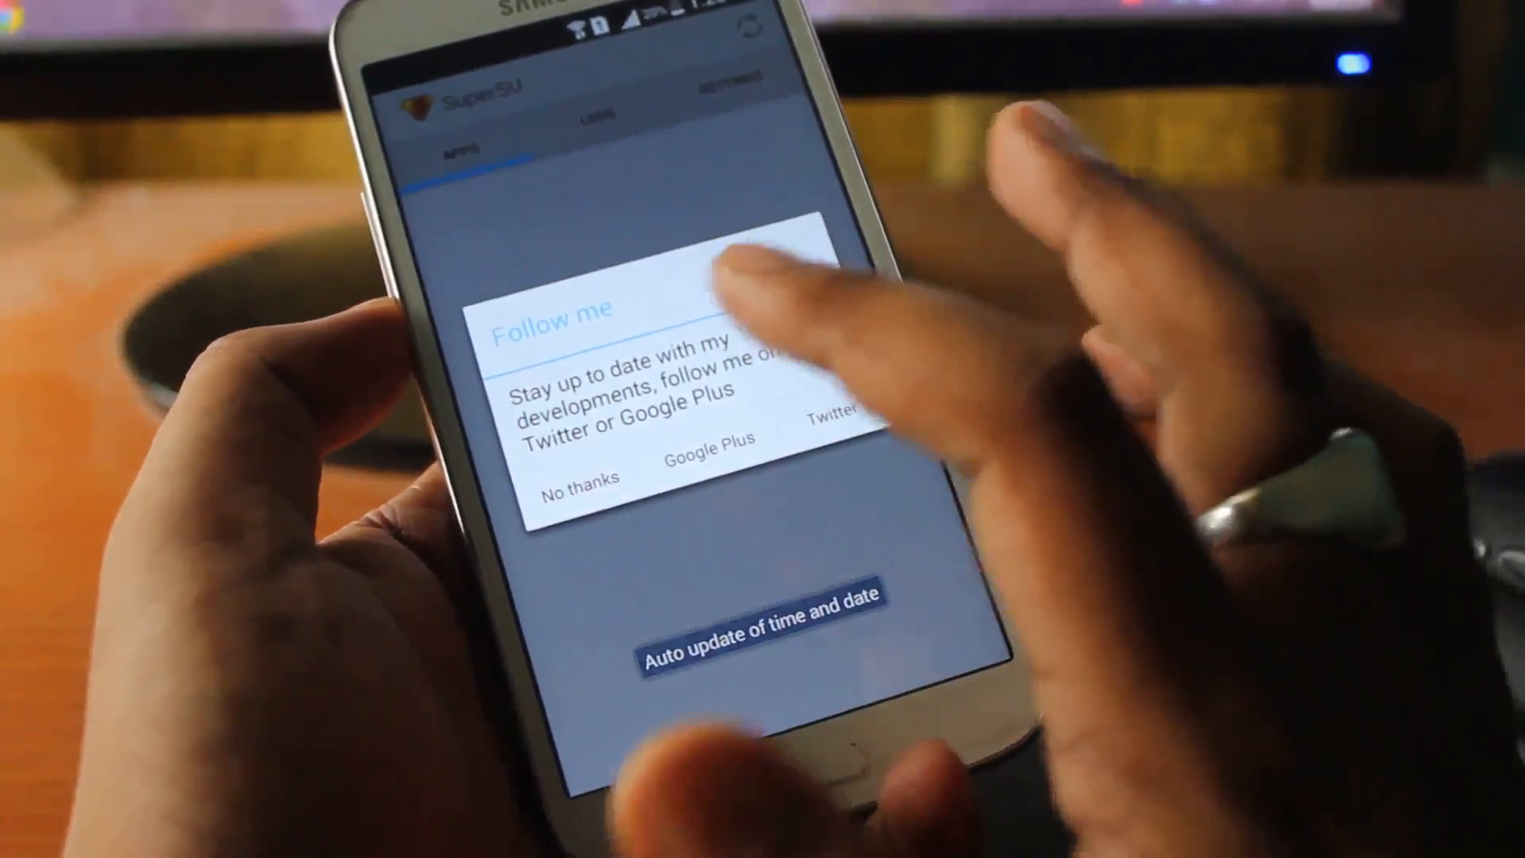
Decline the 'Follow me' prompt with 'No thanks'.
left_click(580, 477)
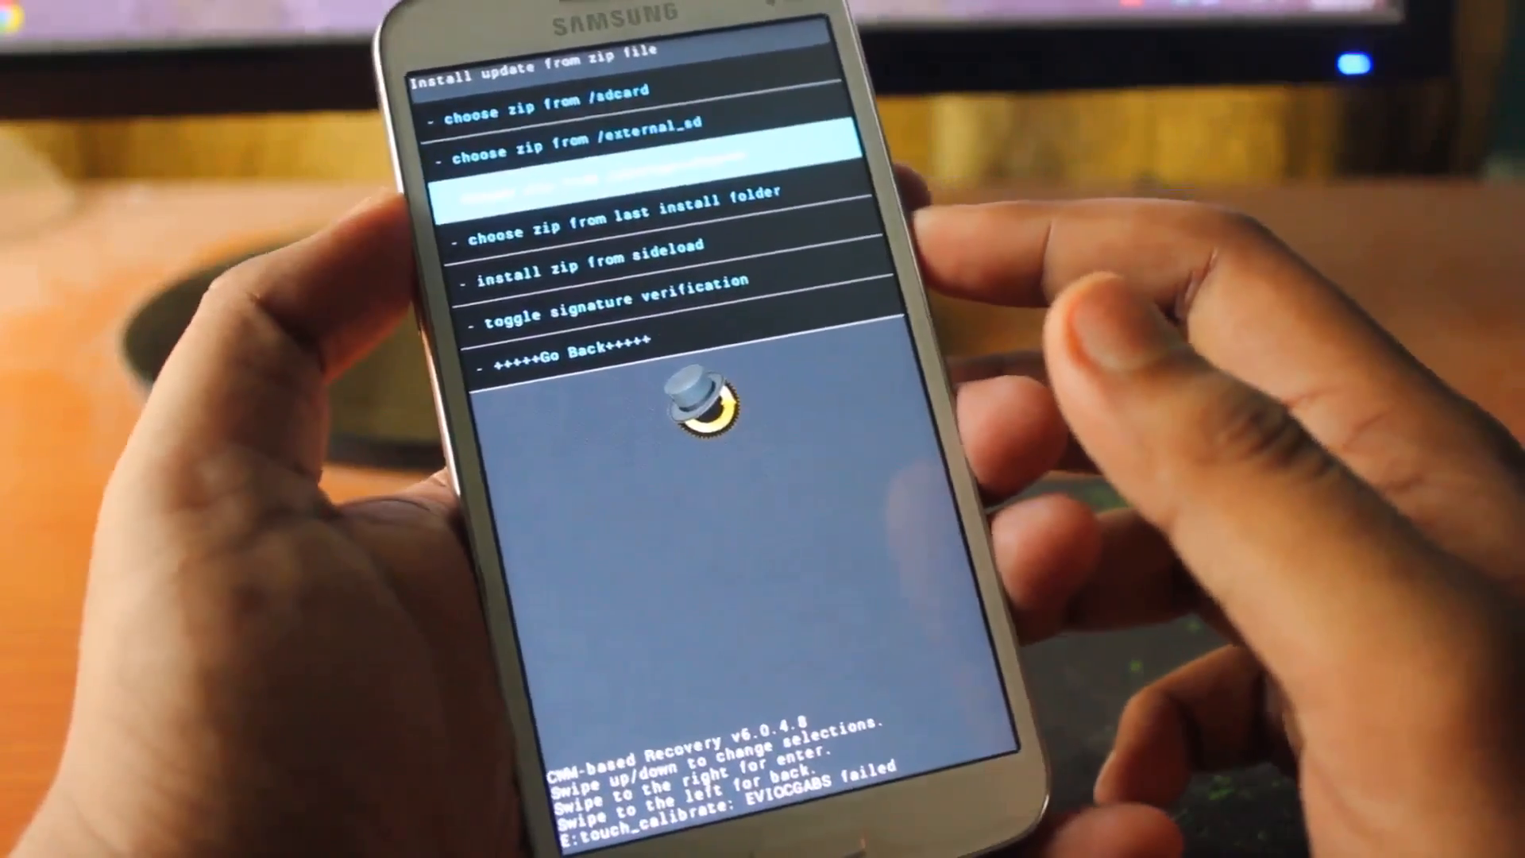
Choose 'choose zip from /sdcard' to locate the SuperSU update zip.
left_click(661, 146)
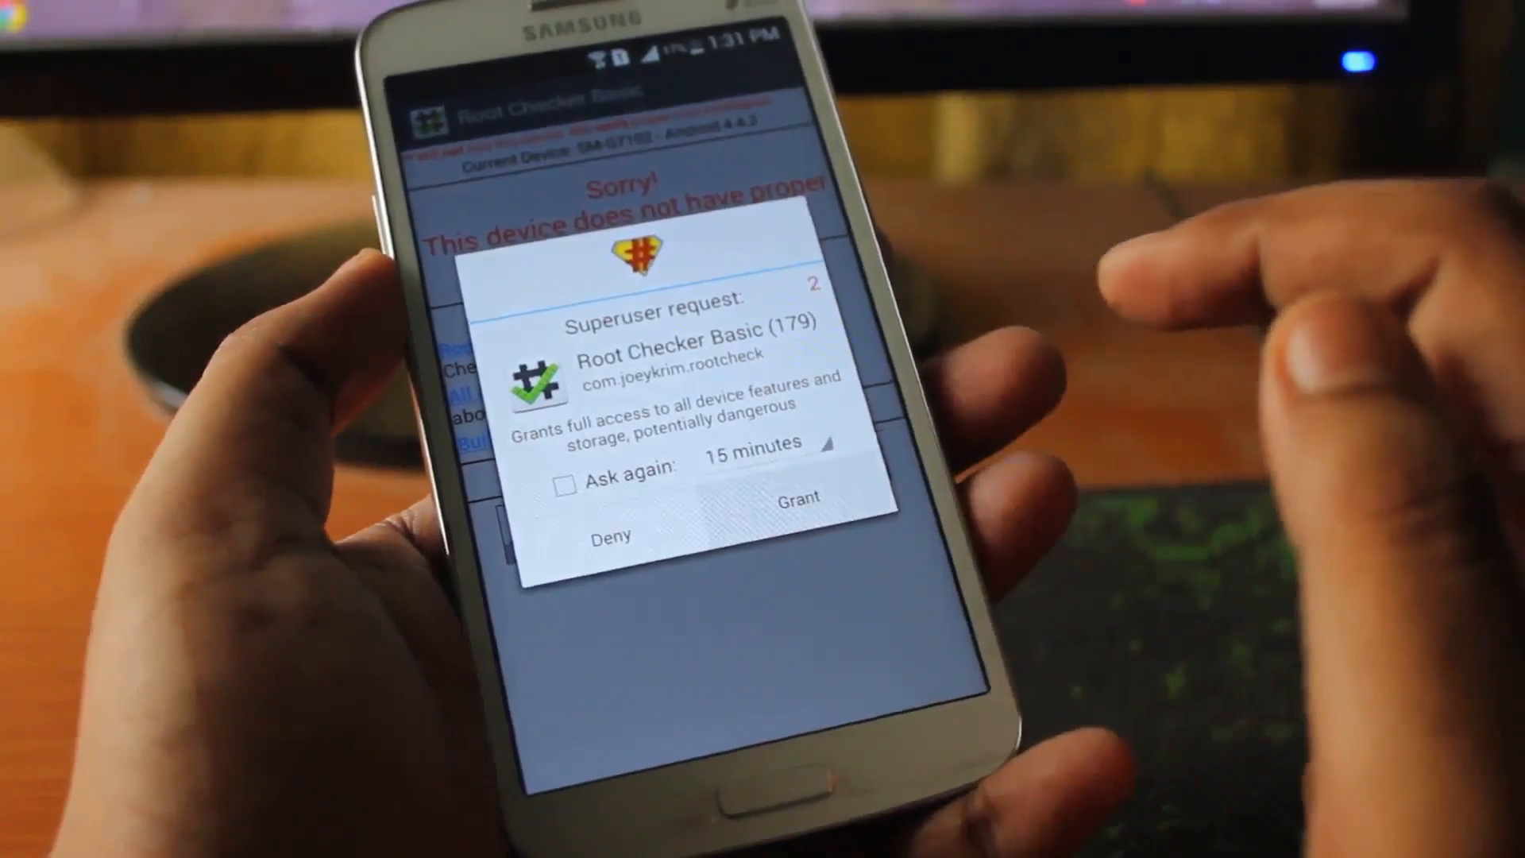
Grant Root Checker Basic the superuser access it requested.
left_click(796, 495)
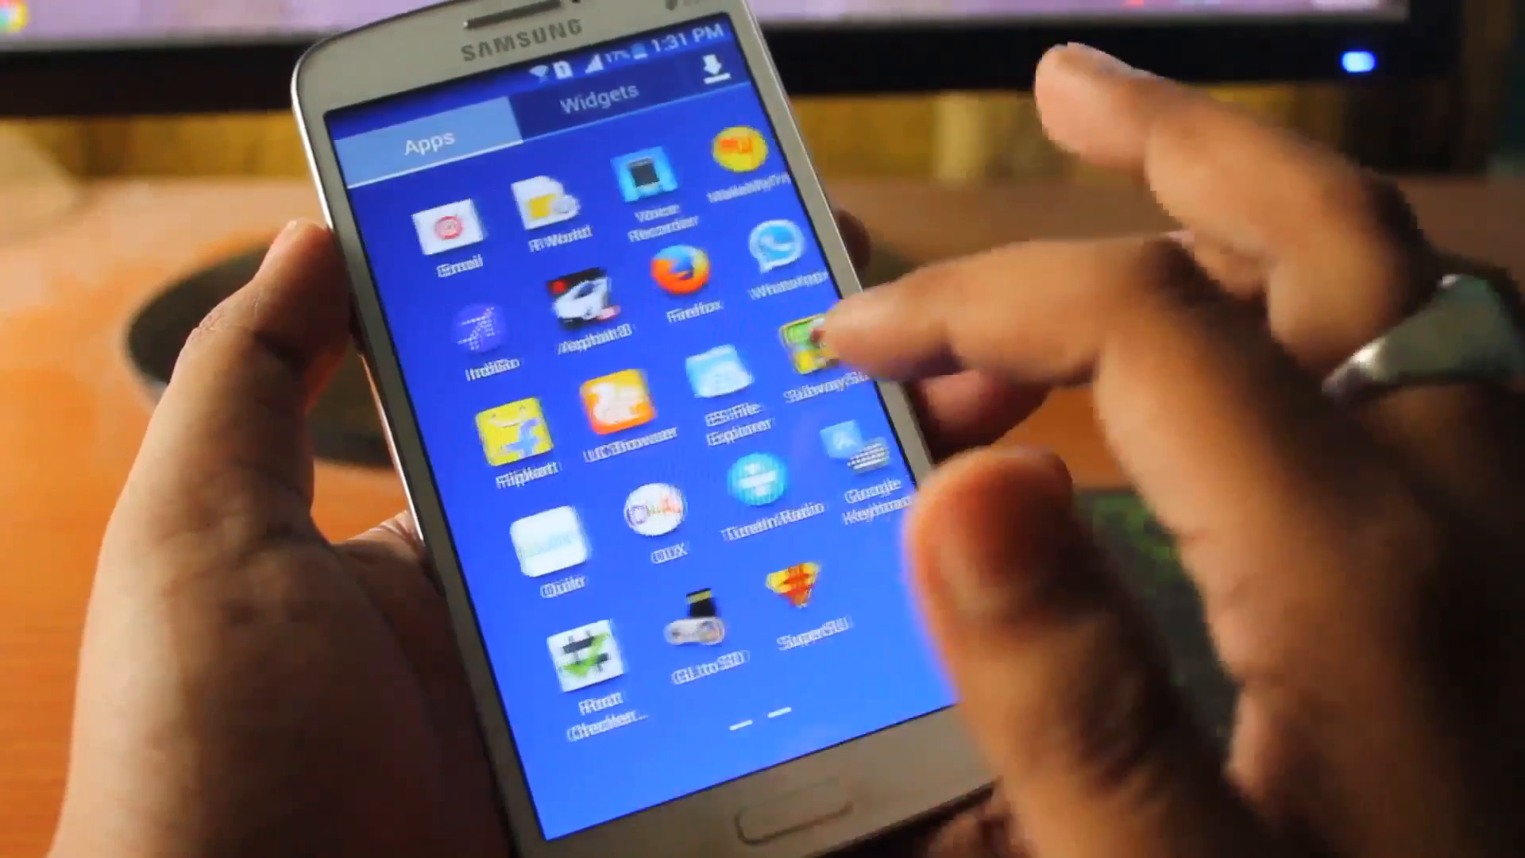
Launch SuperSU to see Root Checker Basic in its granted-apps list.
left_click(801, 604)
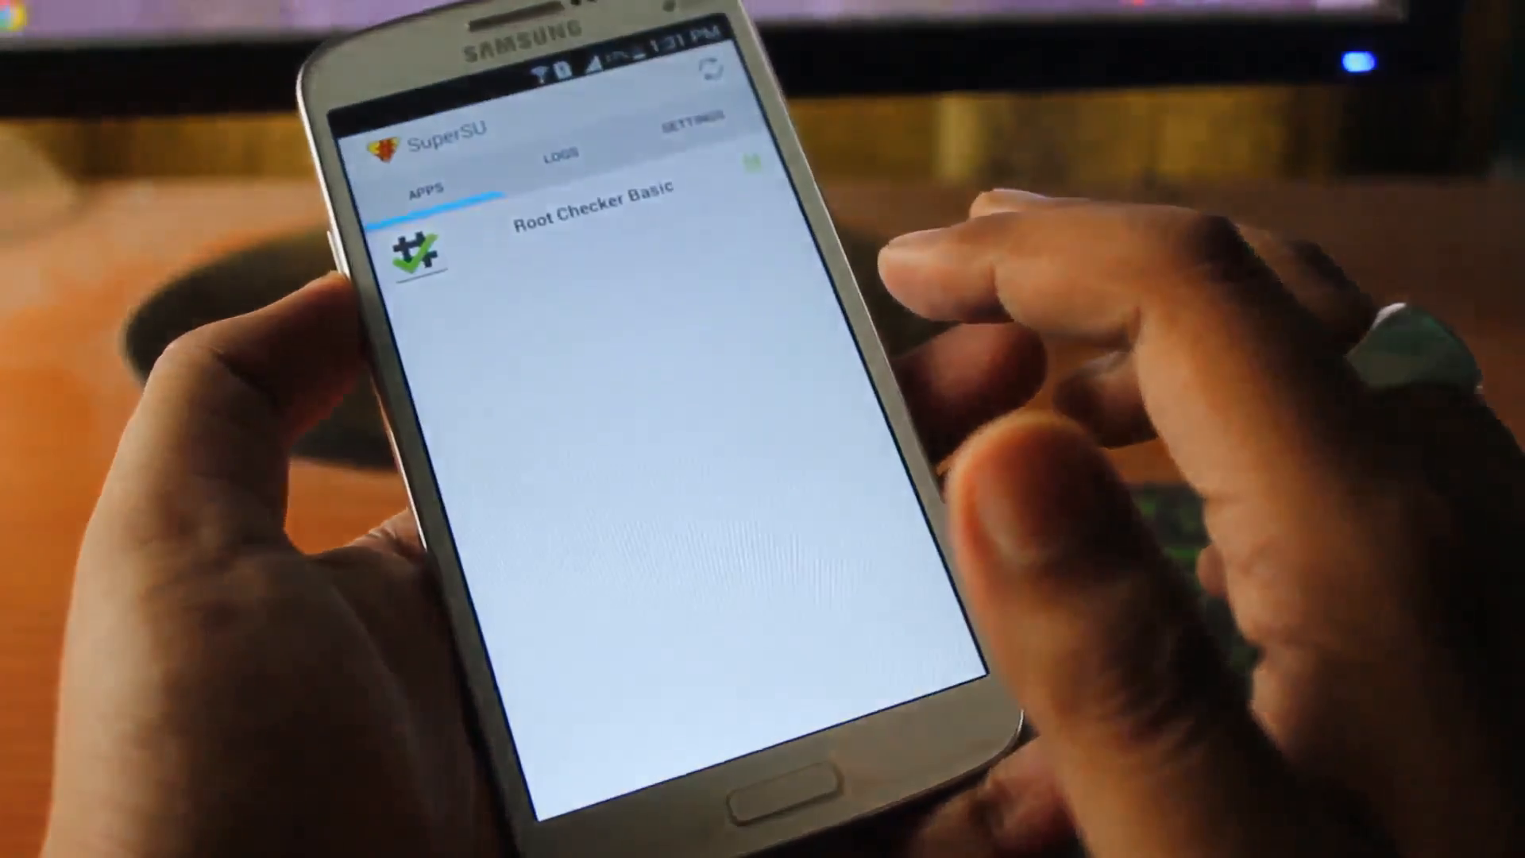